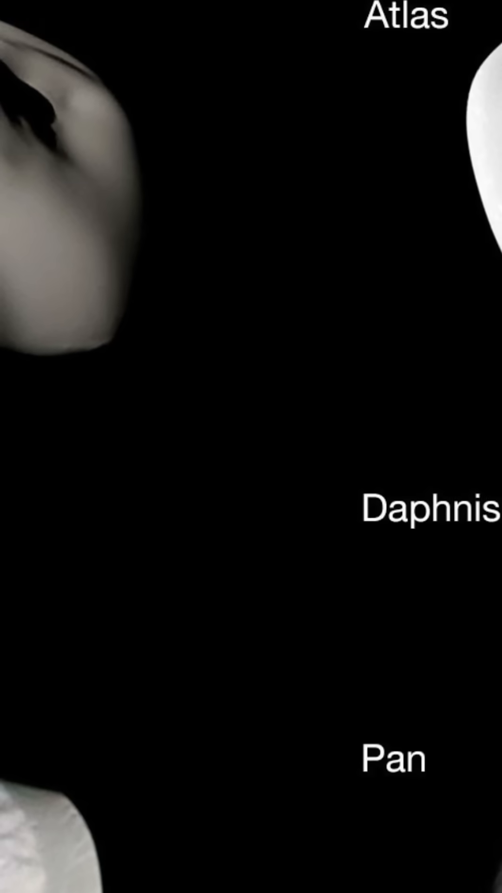
scroll(up, 3)
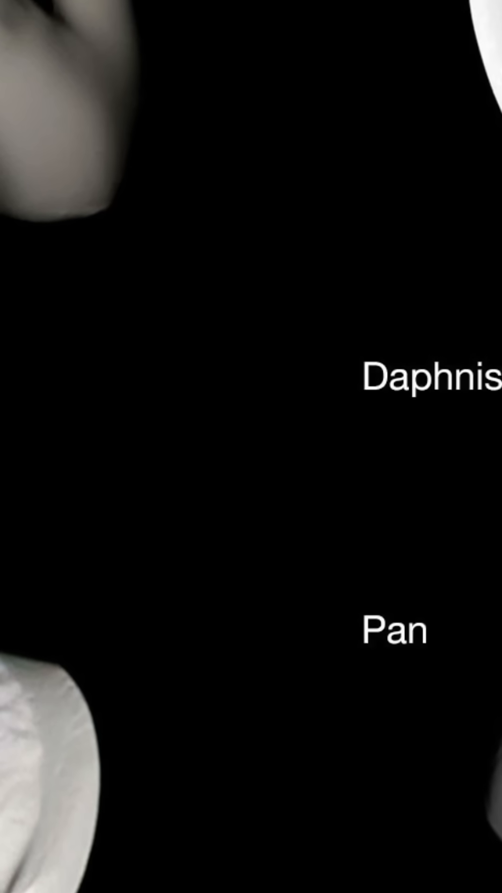